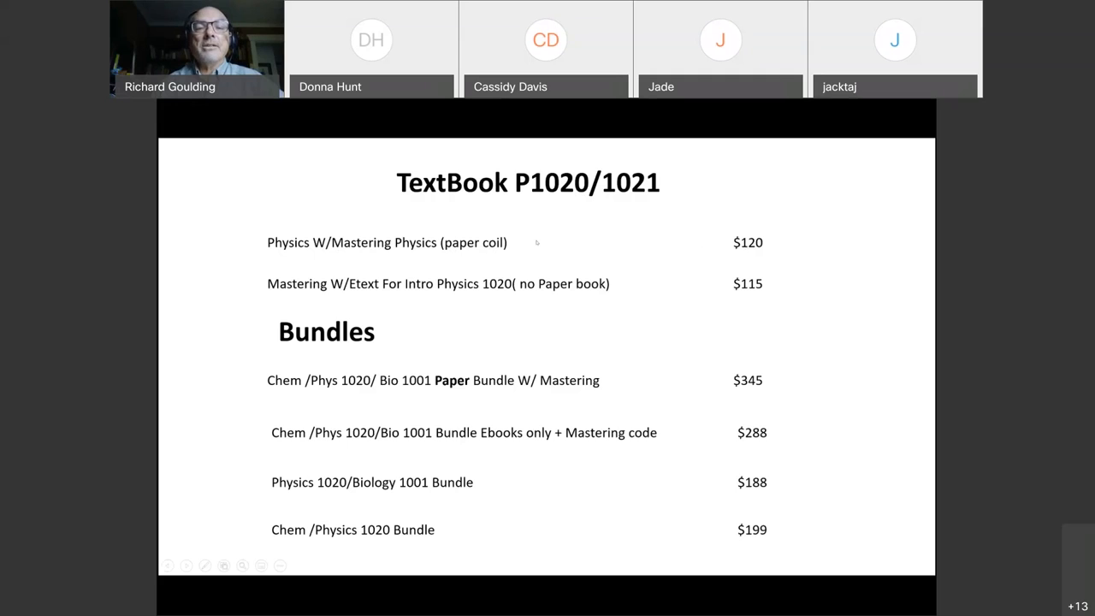
mouse_move(317, 291)
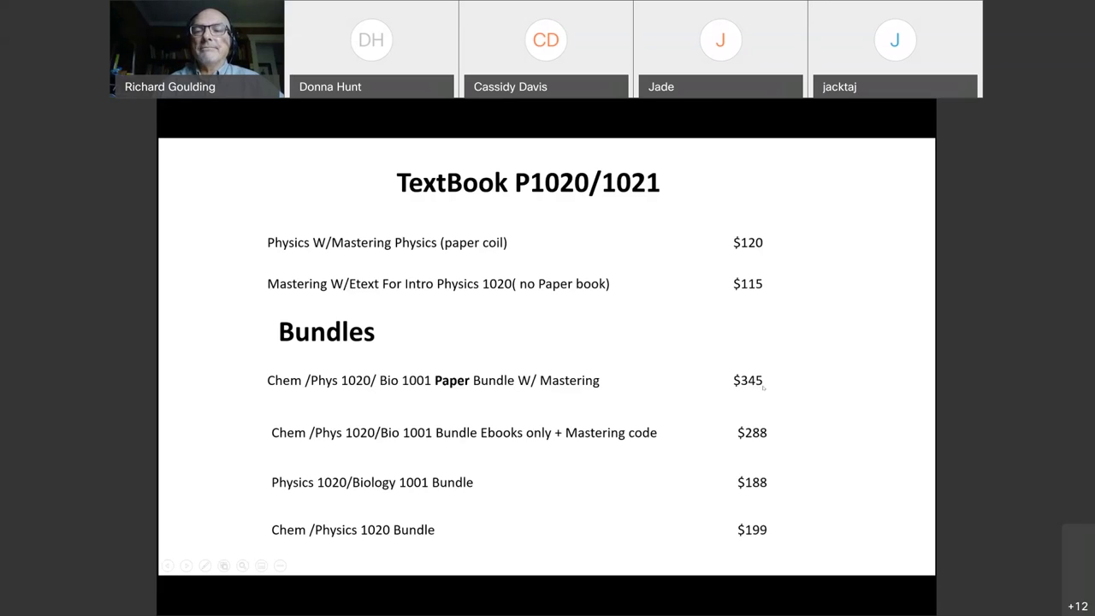
mouse_move(498, 455)
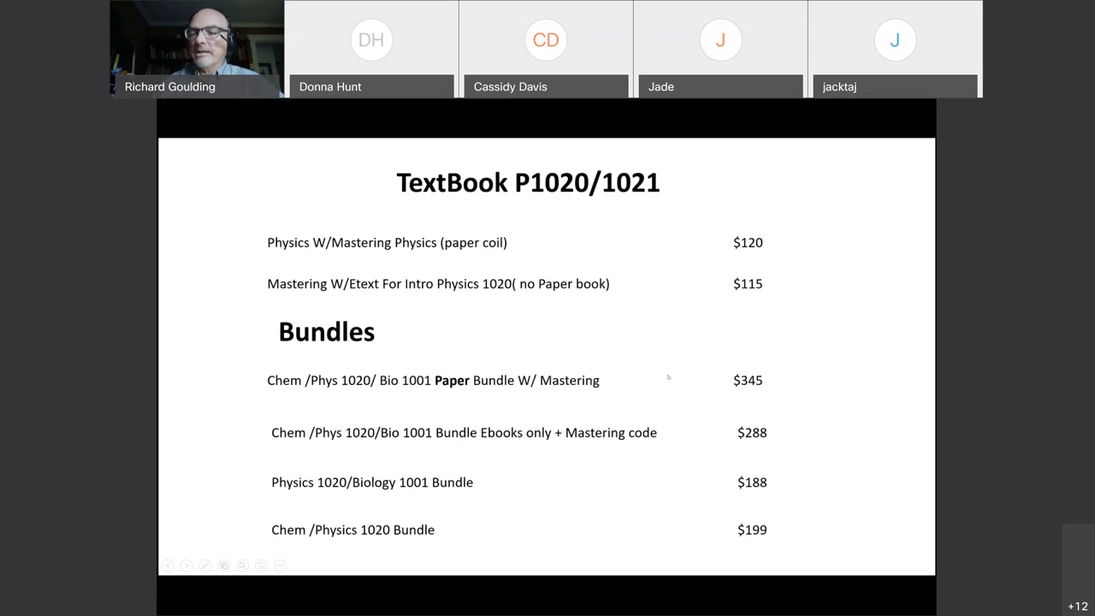
mouse_move(659, 339)
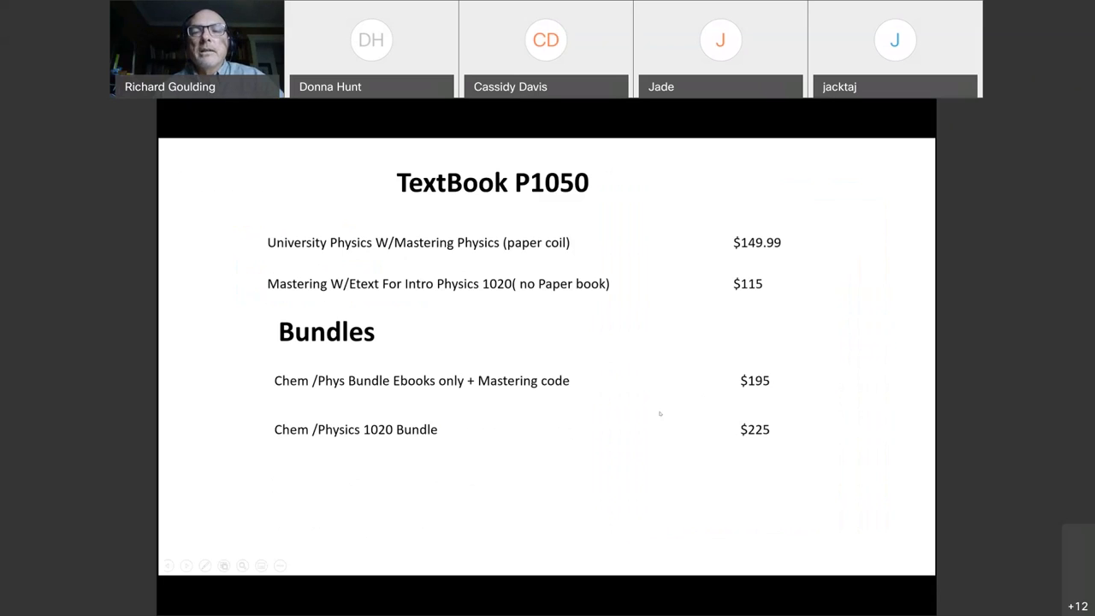
mouse_move(658, 416)
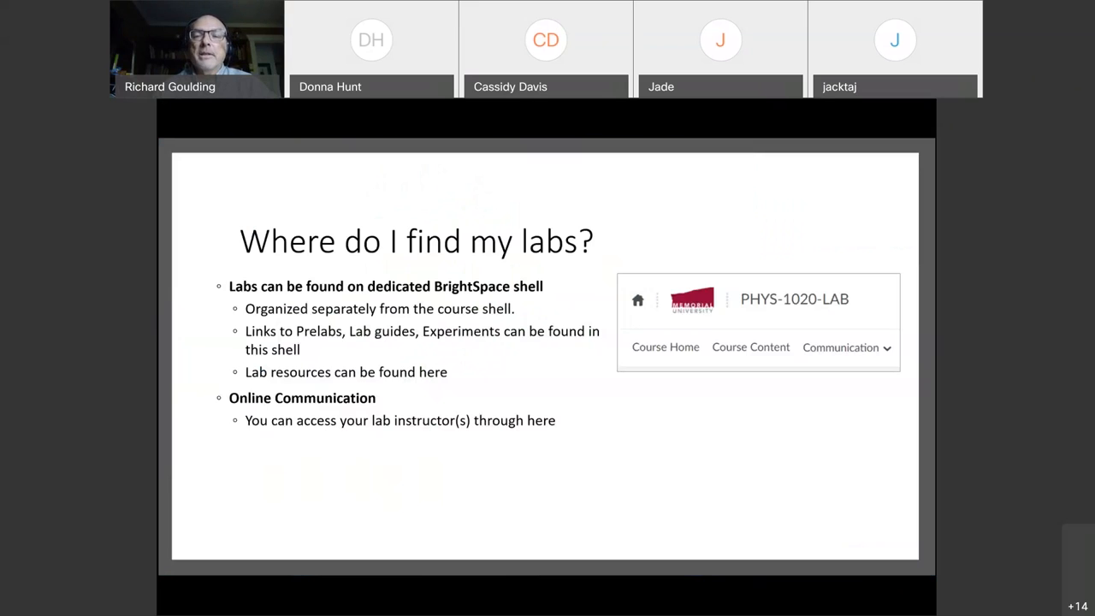
mouse_move(659, 413)
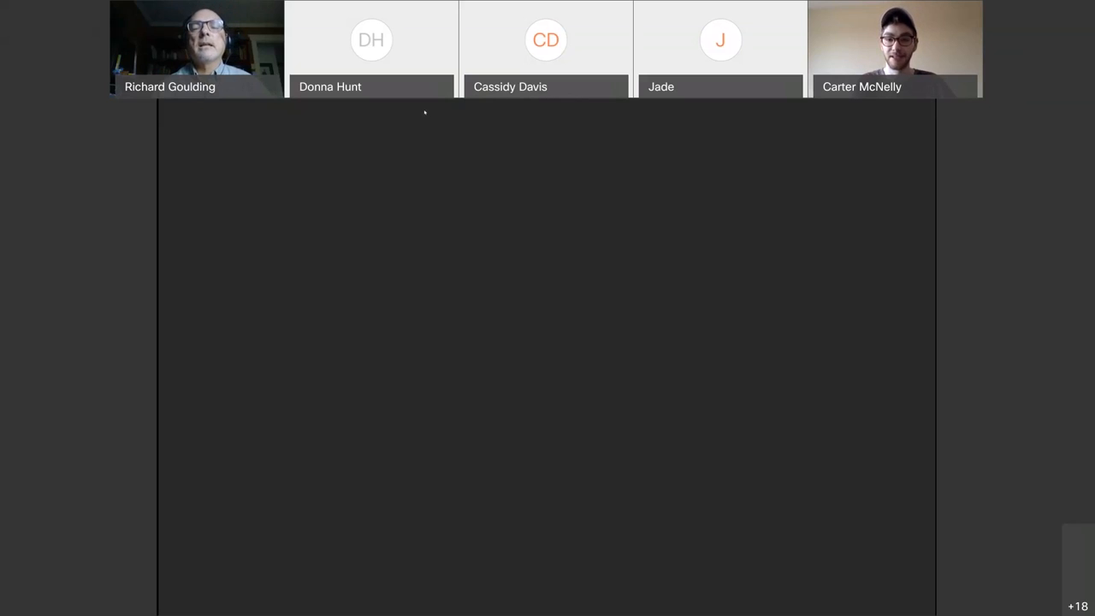
mouse_move(482, 200)
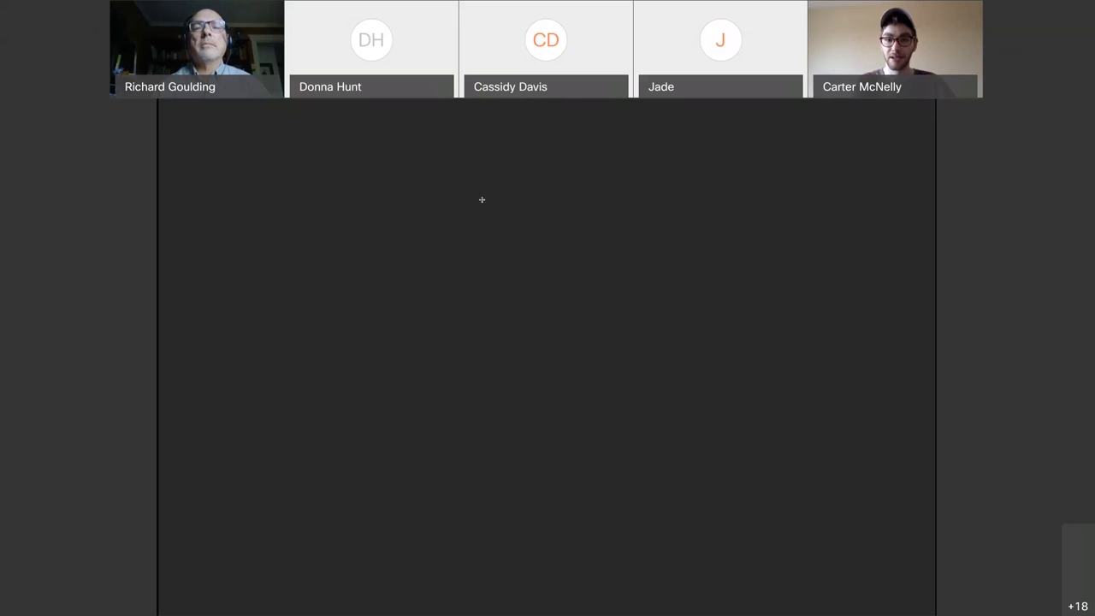
mouse_move(557, 215)
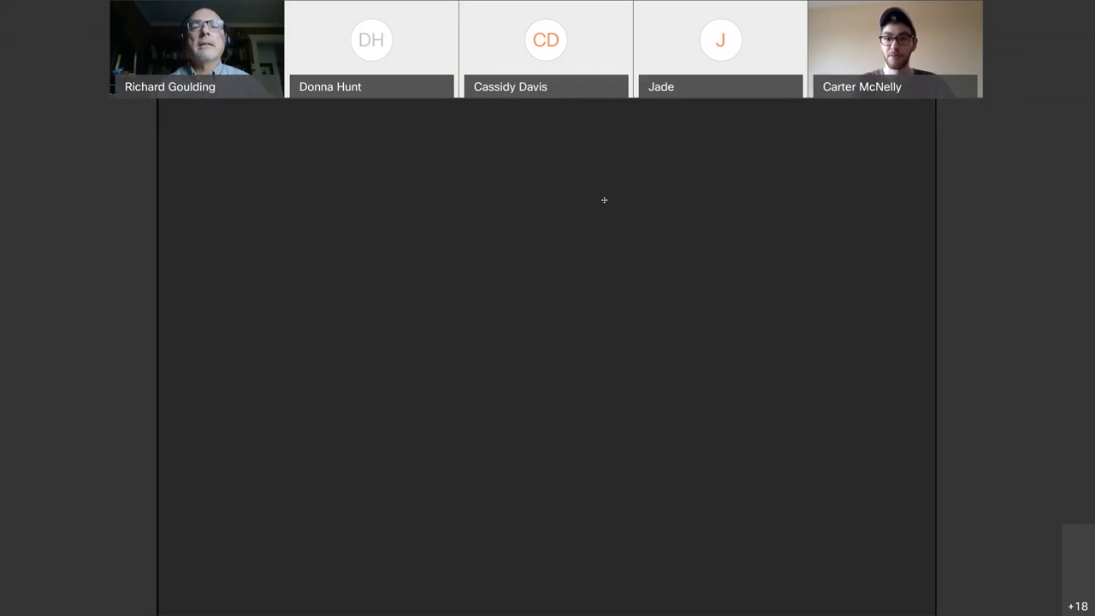
mouse_move(465, 123)
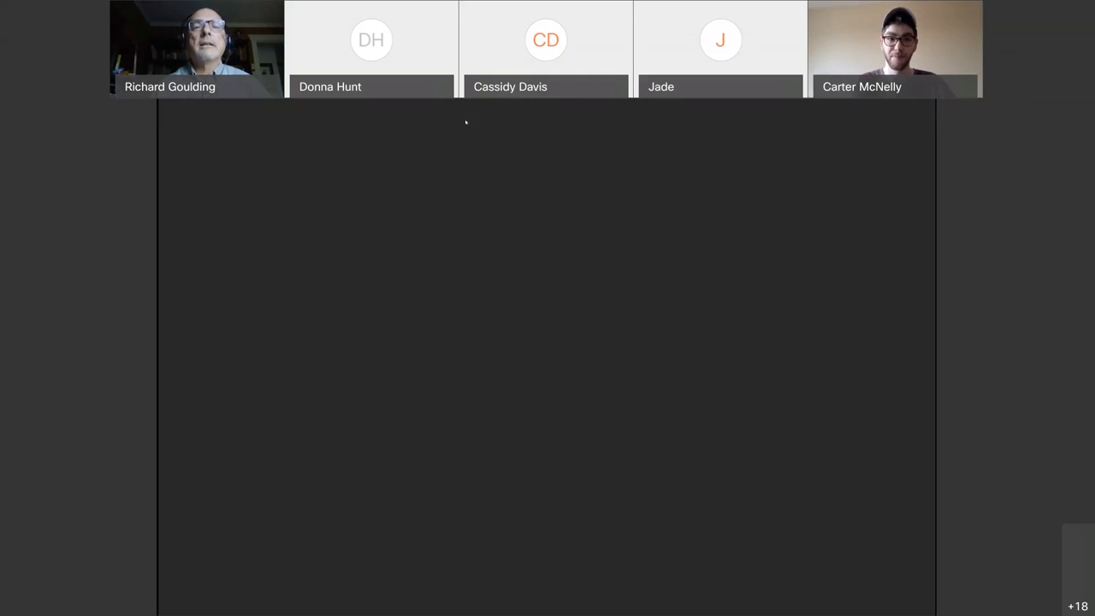
mouse_move(563, 373)
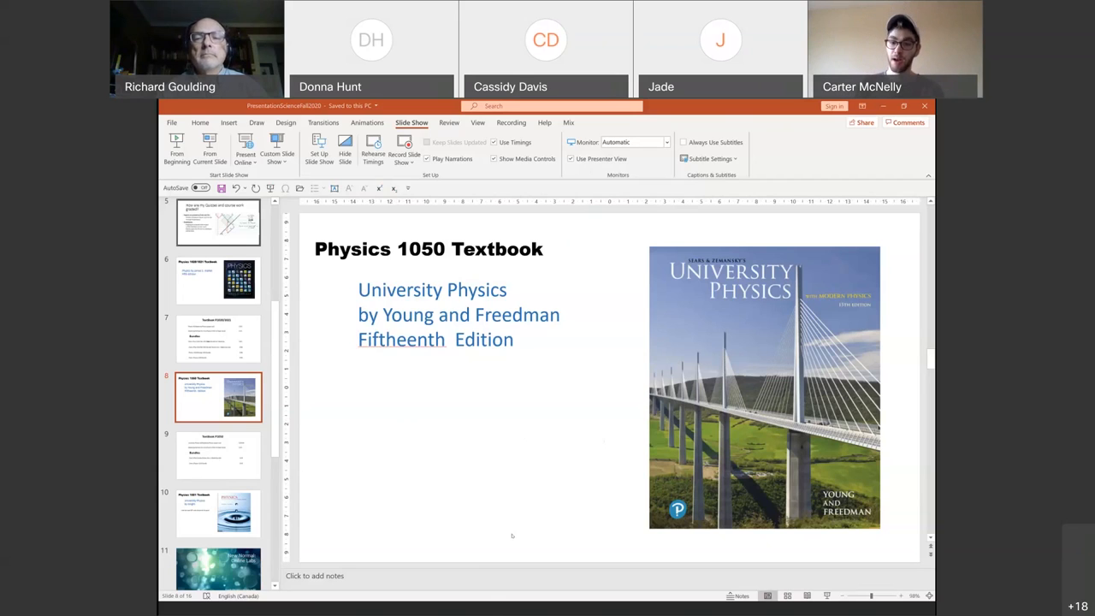
mouse_move(595, 438)
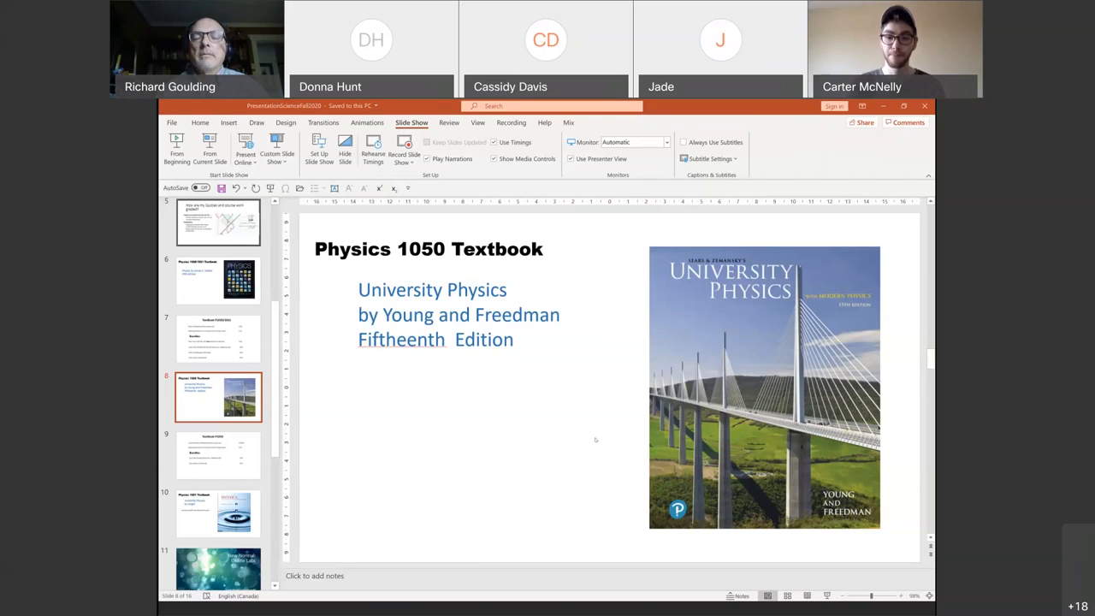
mouse_move(594, 425)
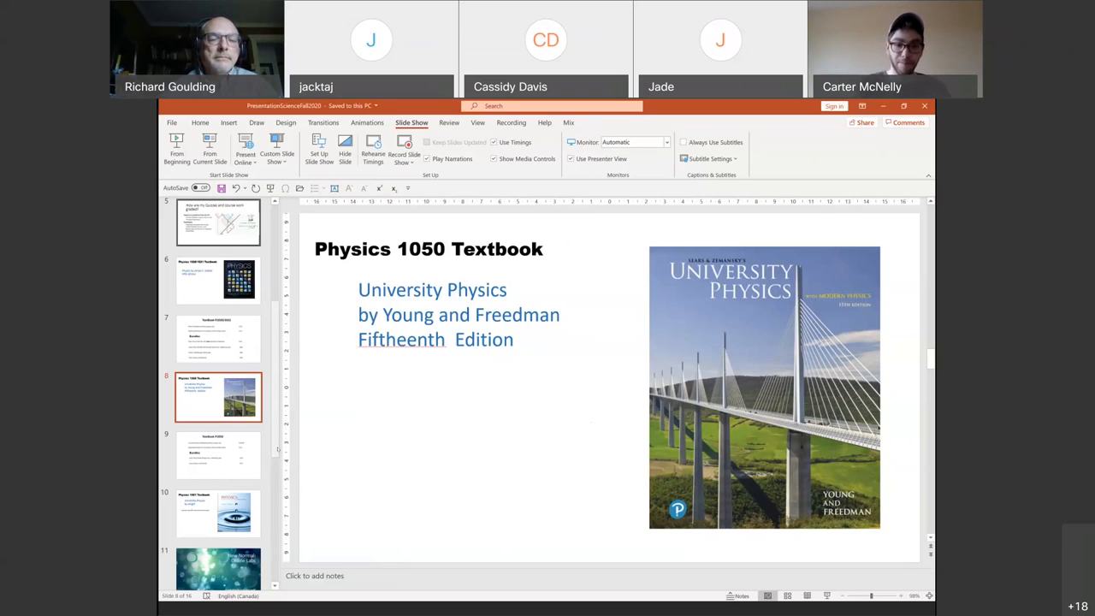
Step: Advance the shared presentation to the Online Physics Help Centre slide
scroll("down", 3)
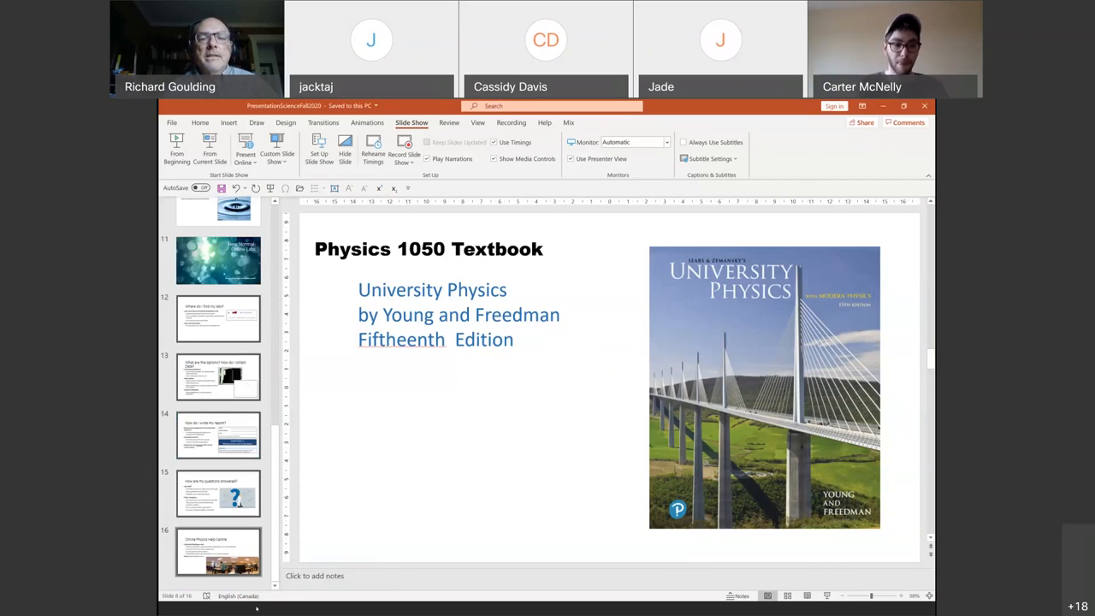
left_click(219, 551)
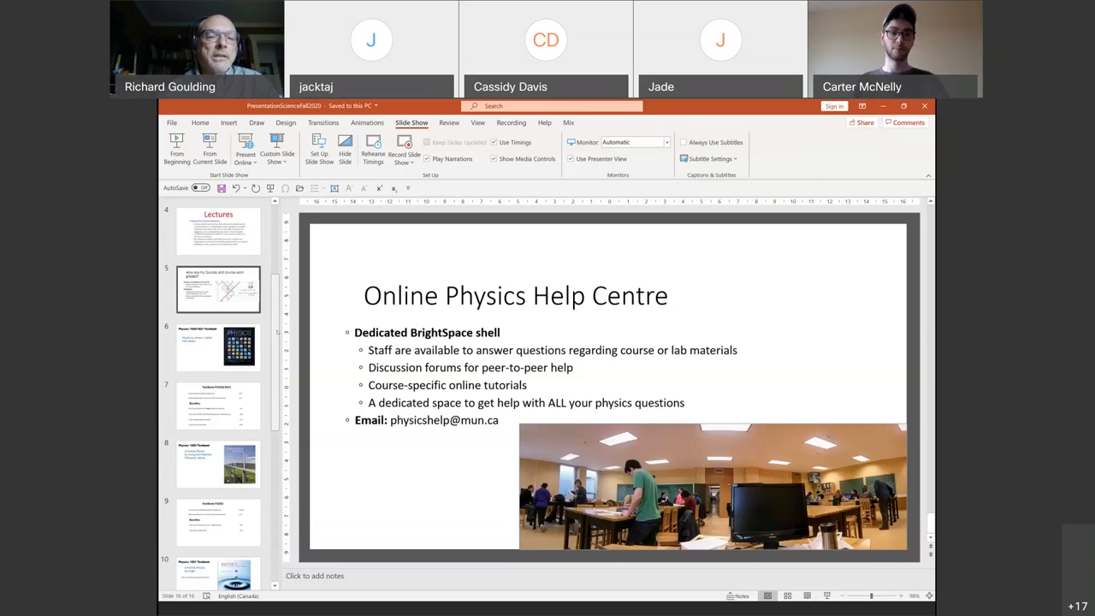
left_click(219, 462)
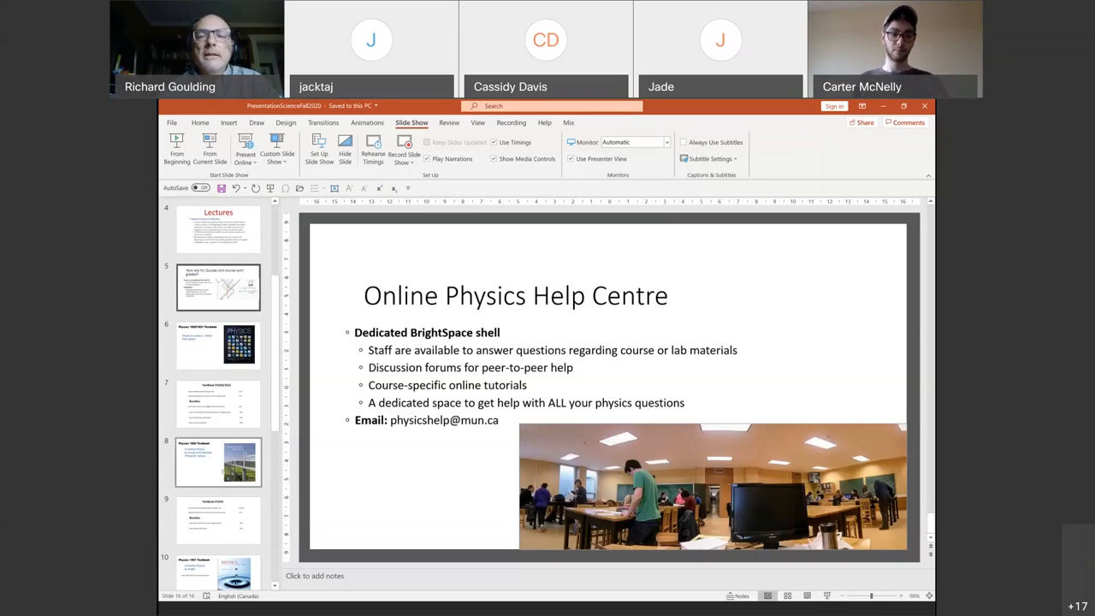
left_click(219, 462)
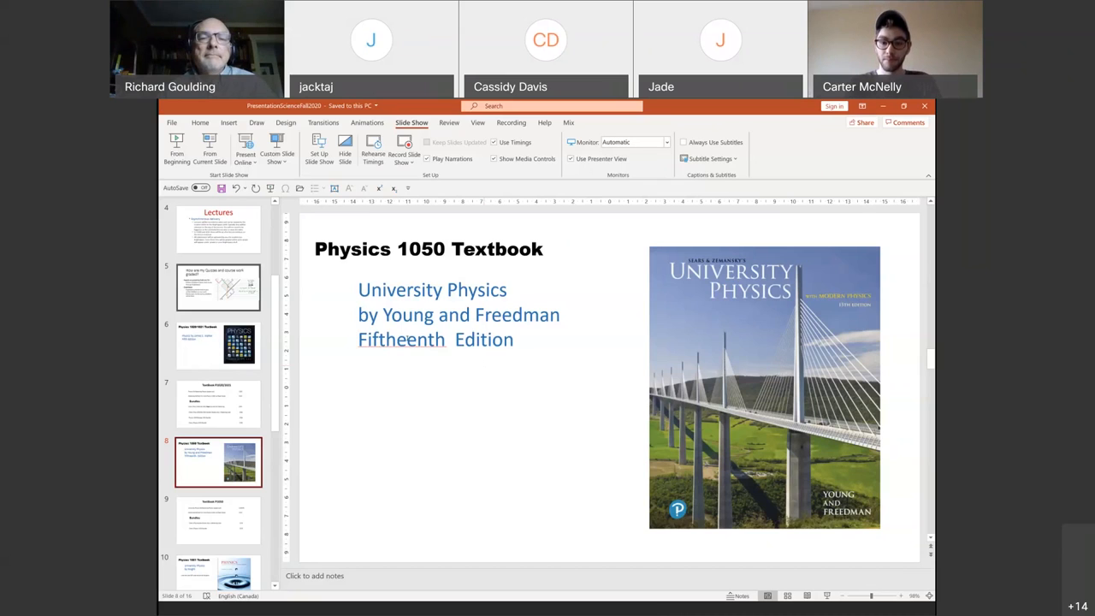
Step: Select the slide 8 thumbnail showing the Physics 1050 Textbook with the University Physics cover
left_click(407, 338)
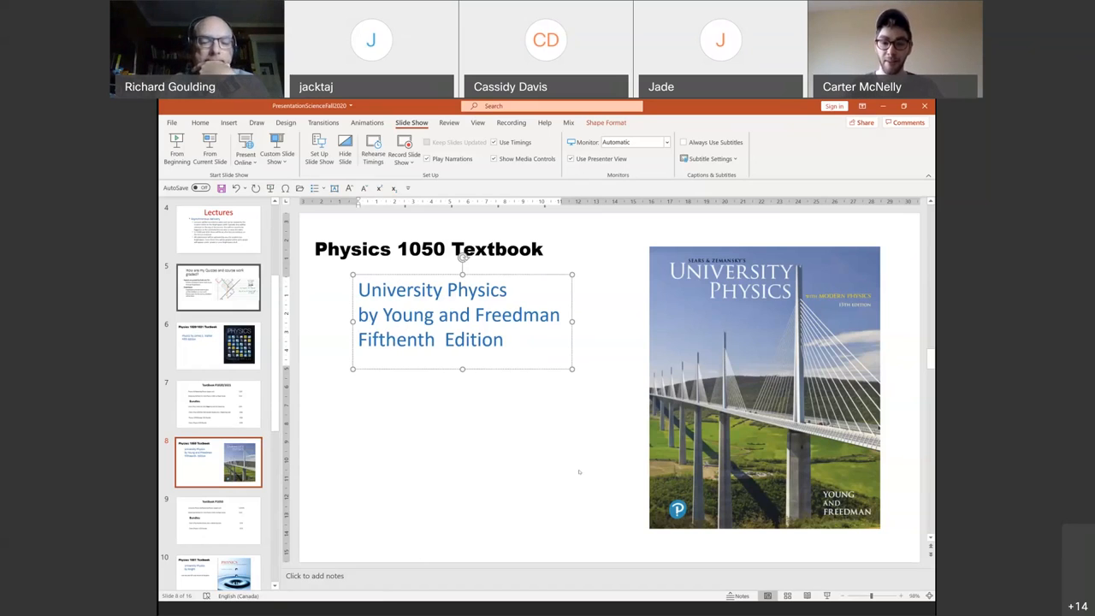
left_click(397, 339)
type("e")
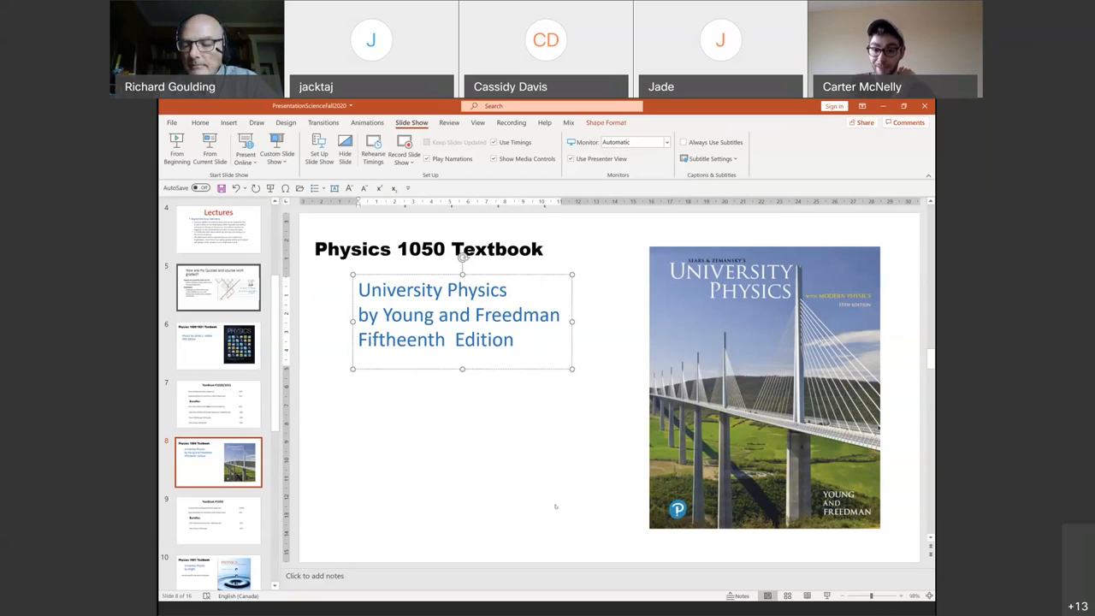
left_click(407, 339)
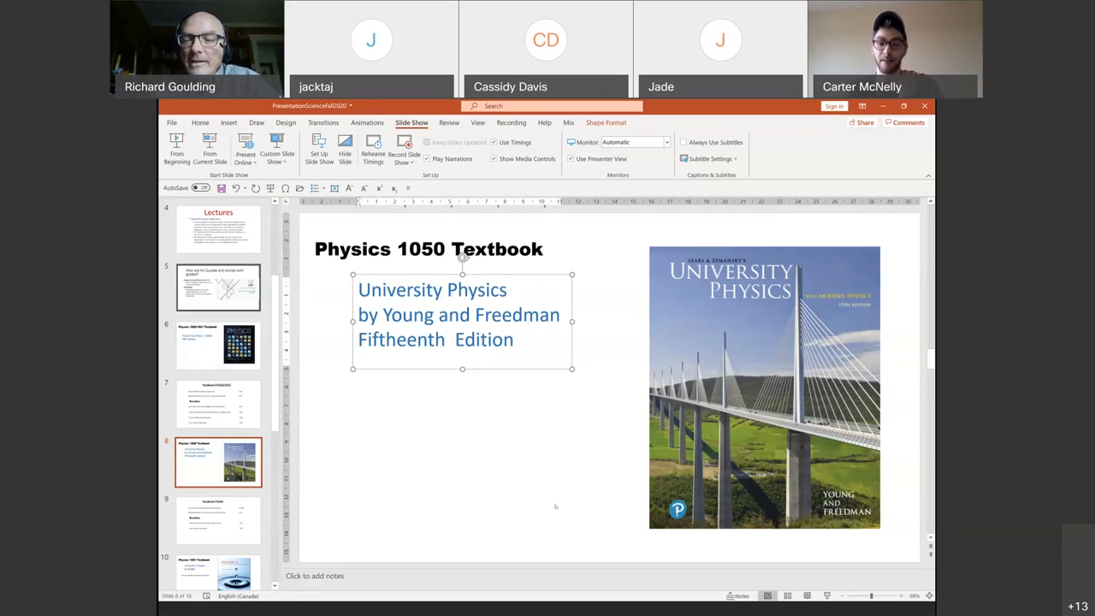
left_click(408, 339)
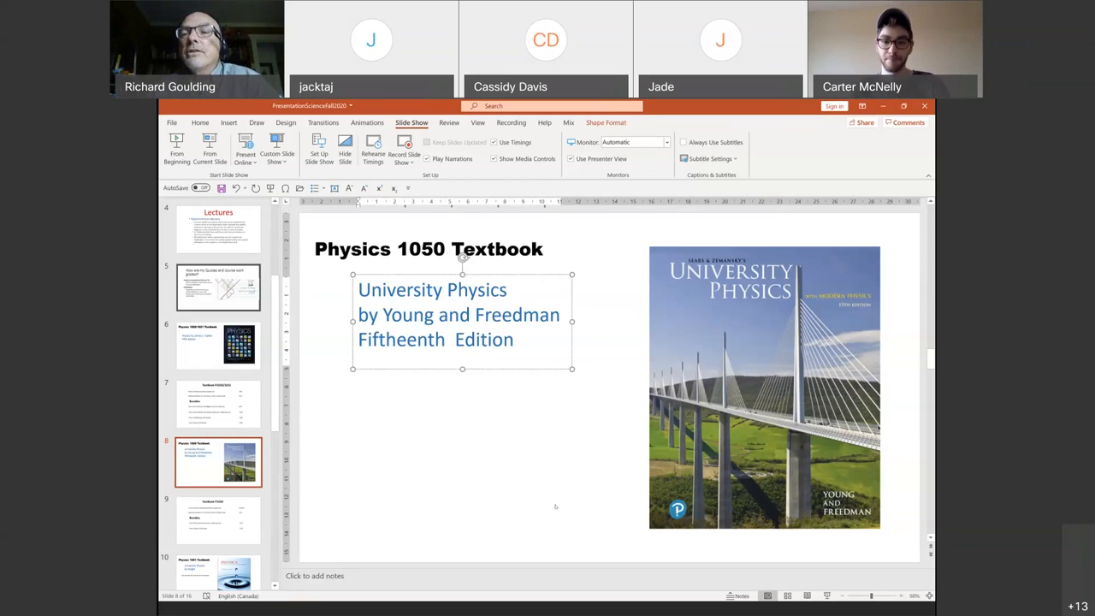
left_click(407, 339)
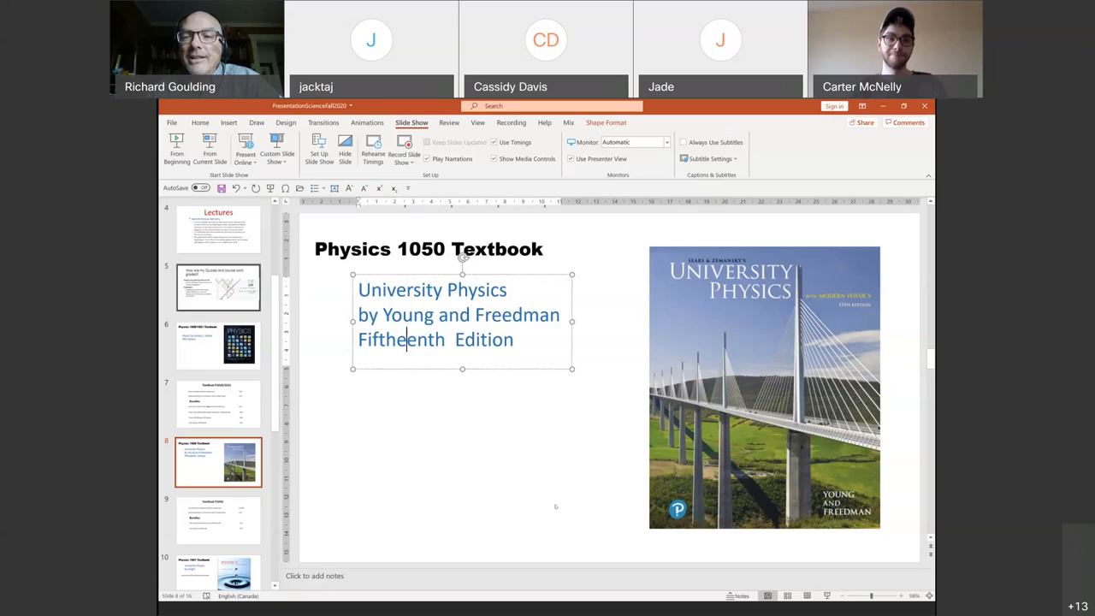